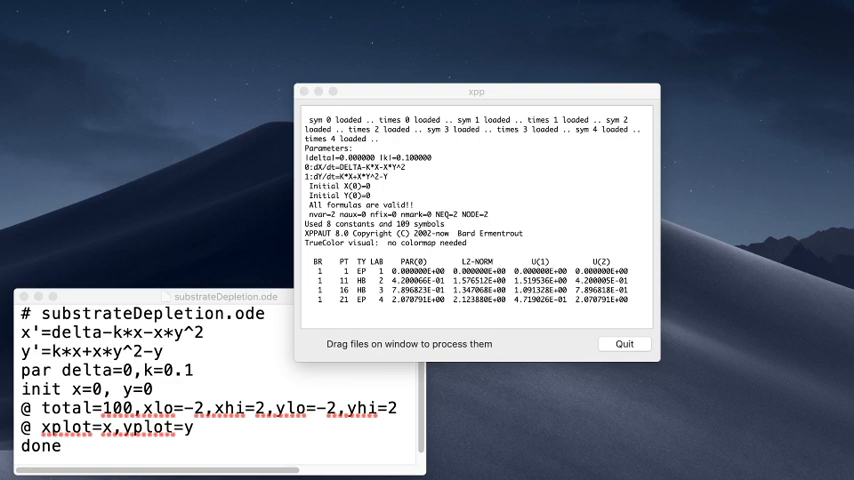
pyautogui.moveTo(848, 247)
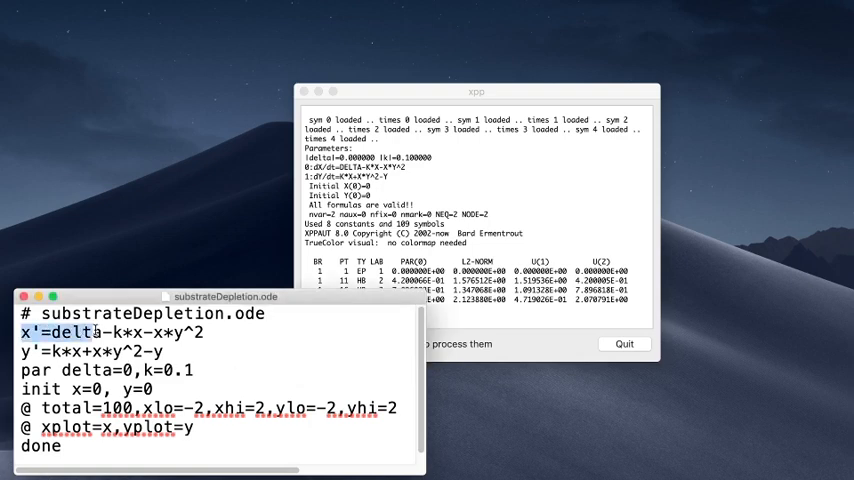
# Highlight delta in the x equation and the xplot setting, then launch XPPAUT on substrateDepletion.ode
pyautogui.doubleClick(70, 332)
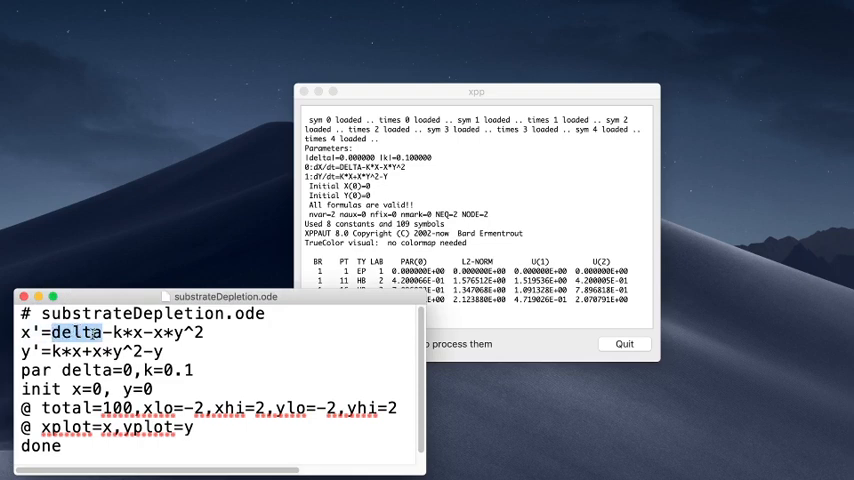
pyautogui.doubleClick(127, 332)
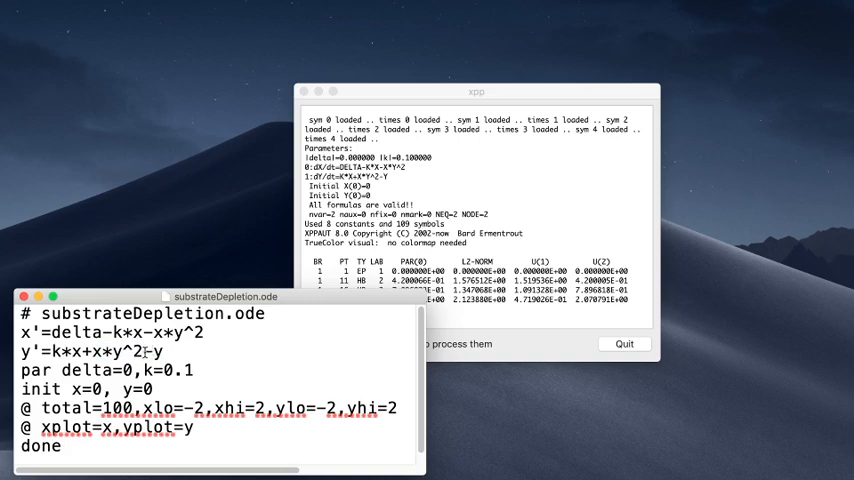
pyautogui.moveTo(147, 356)
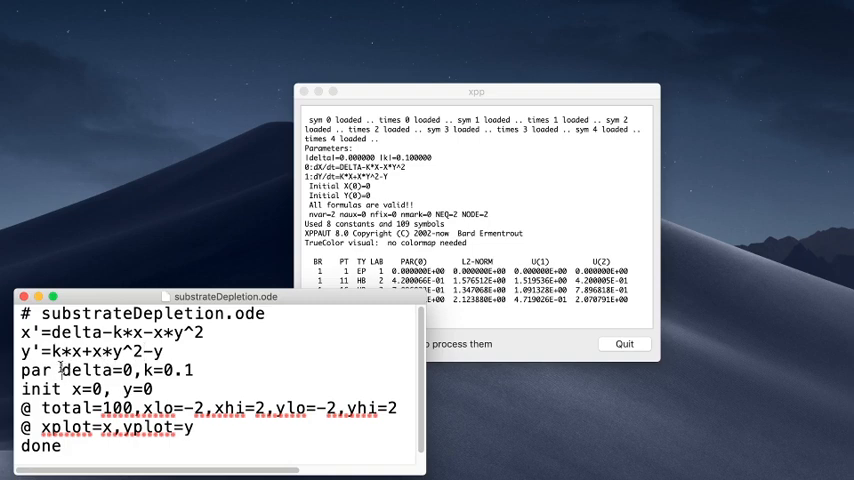
pyautogui.moveTo(60, 370); pyautogui.dragTo(163, 370)
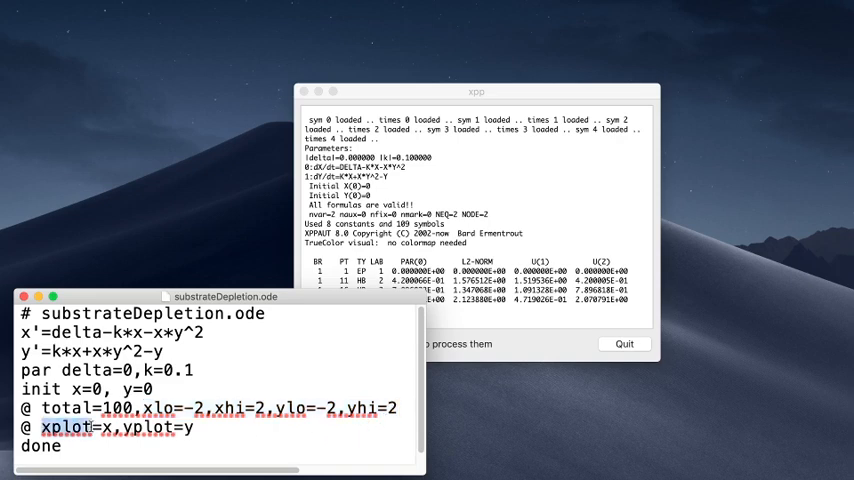
pyautogui.tripleClick(110, 431)
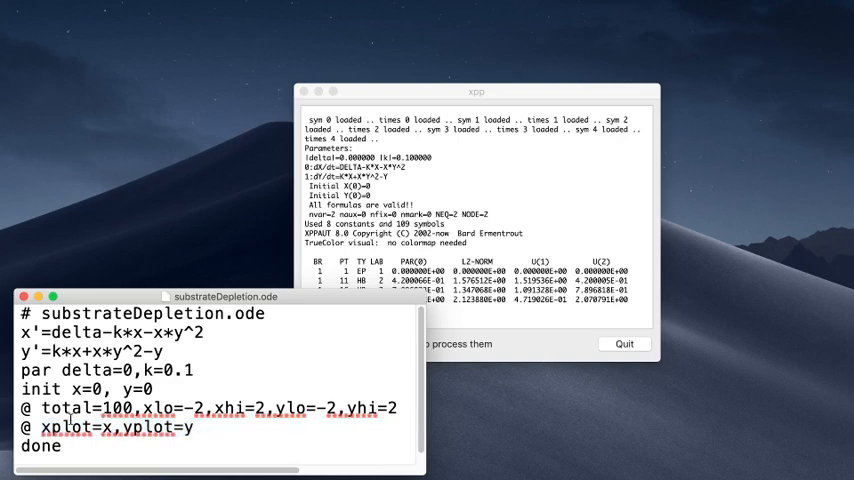
pyautogui.doubleClick(24, 333)
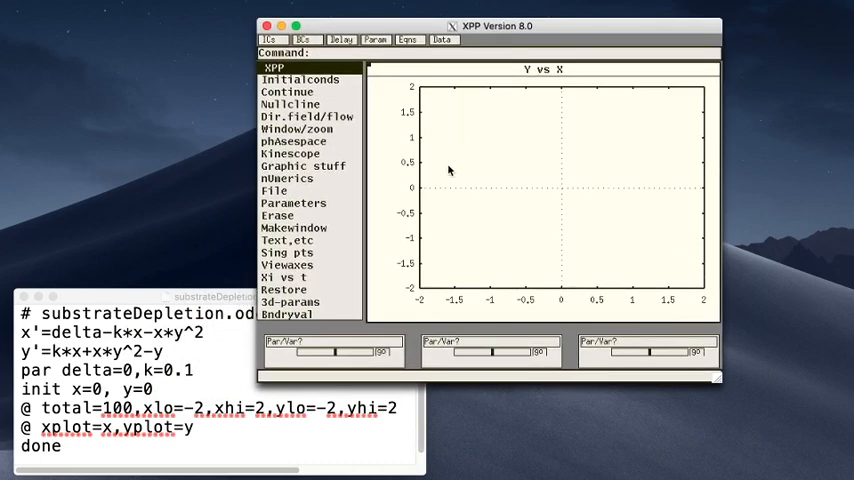
pyautogui.moveTo(697, 308)
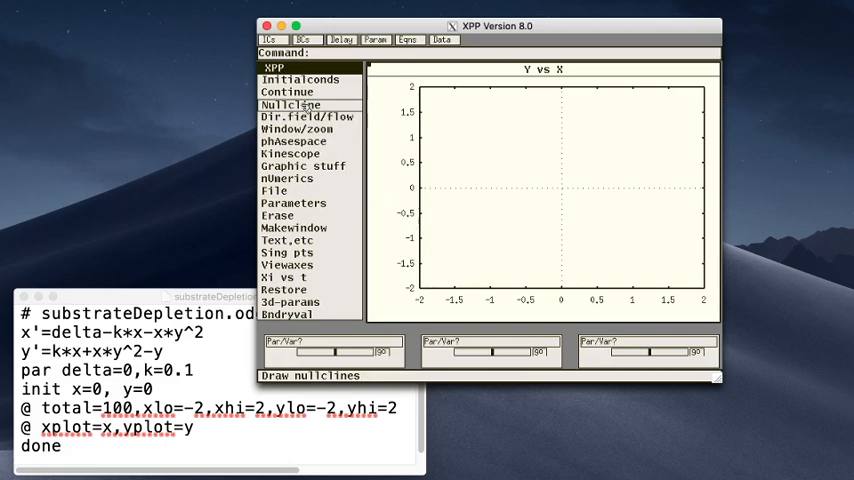
# Draw new x and y nullclines with Nullcline > New
pyautogui.click(291, 101)
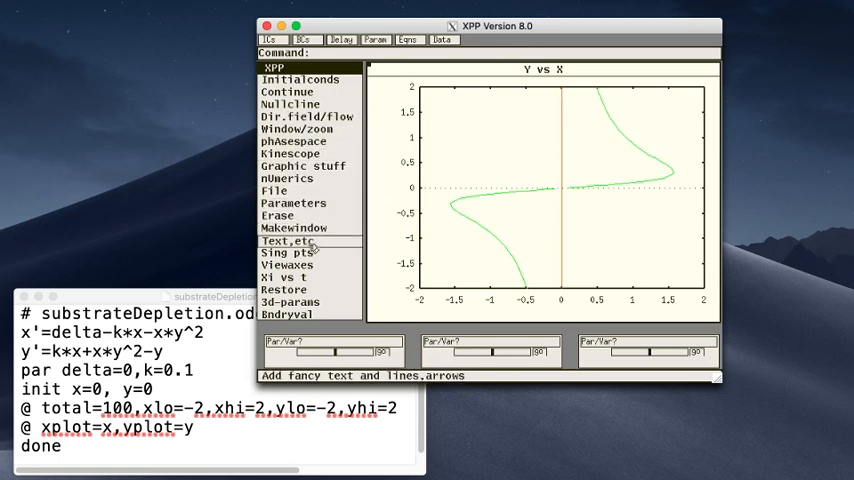
pyautogui.click(285, 252)
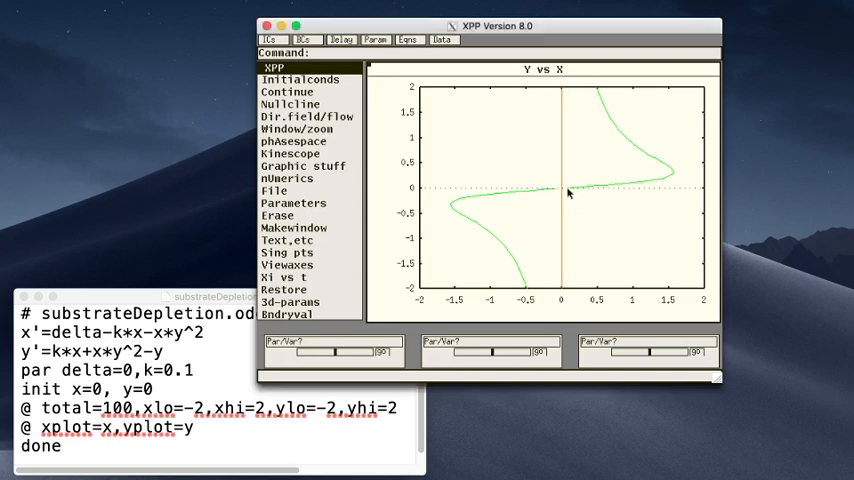
pyautogui.moveTo(570, 194)
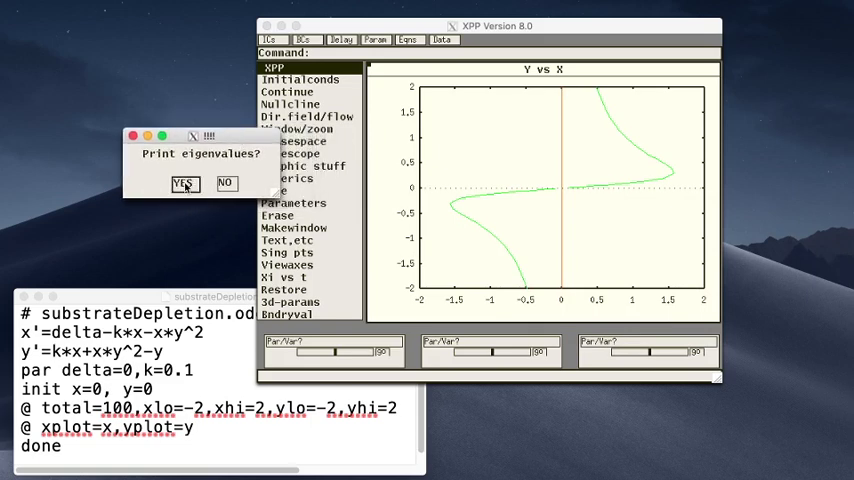
# Locate the origin equilibrium, printing eigenvalues −0.1 and −1 without drawing strong sets
pyautogui.click(184, 184)
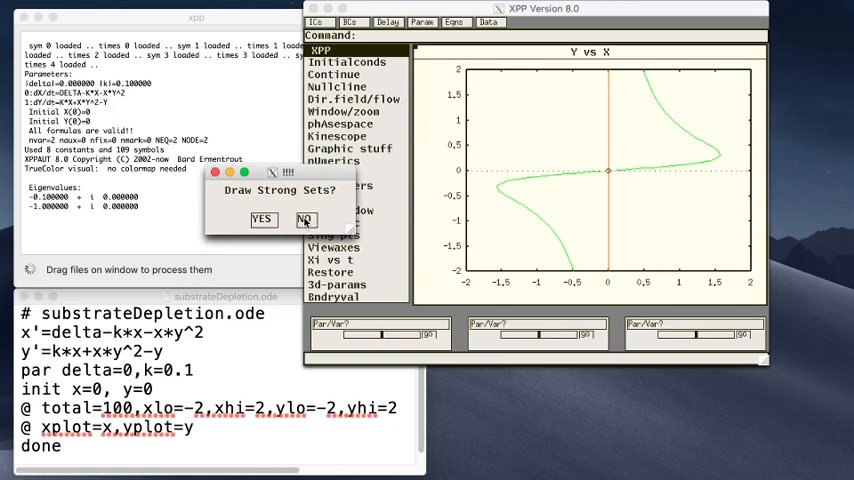
pyautogui.click(303, 219)
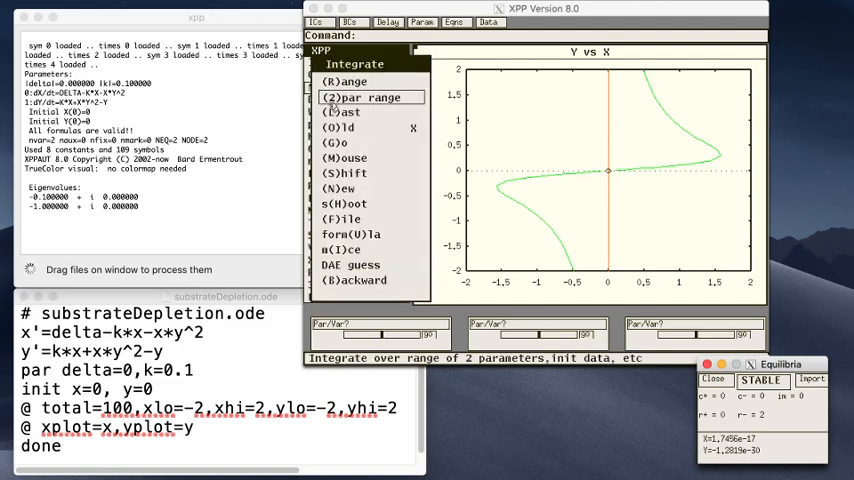
# Integrate trajectories from mouse-picked initial points, all converging to the stable origin
pyautogui.click(345, 157)
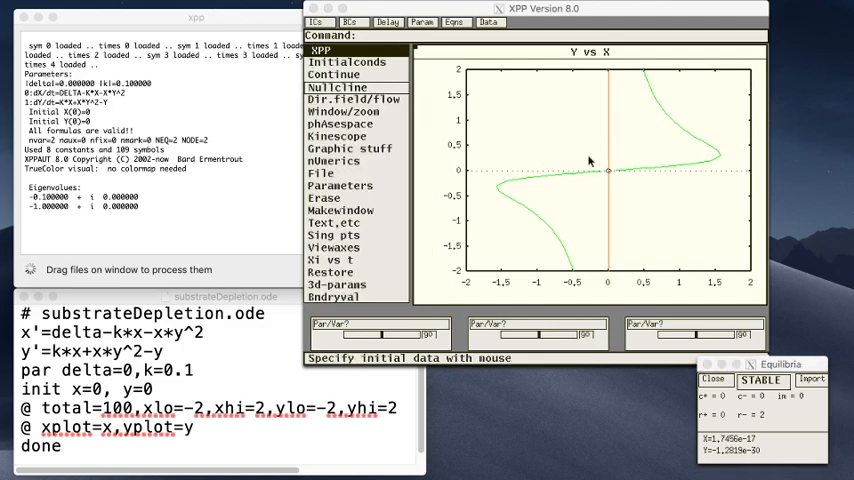
pyautogui.moveTo(667, 145)
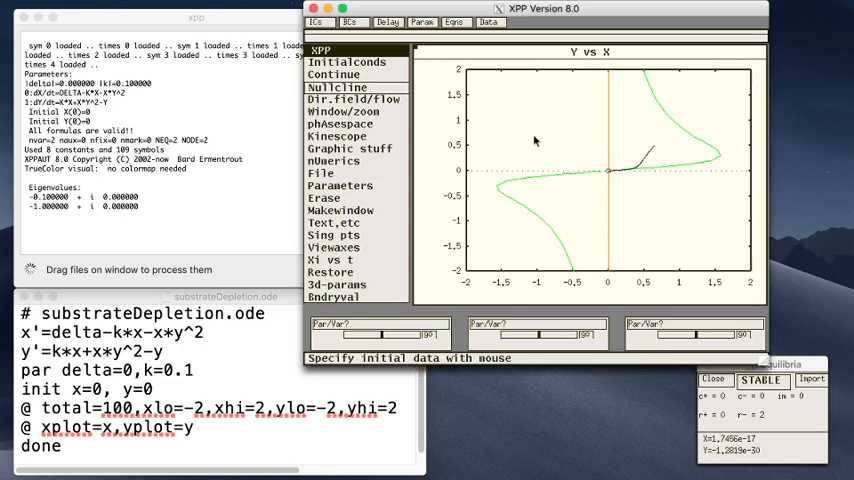
pyautogui.click(347, 62)
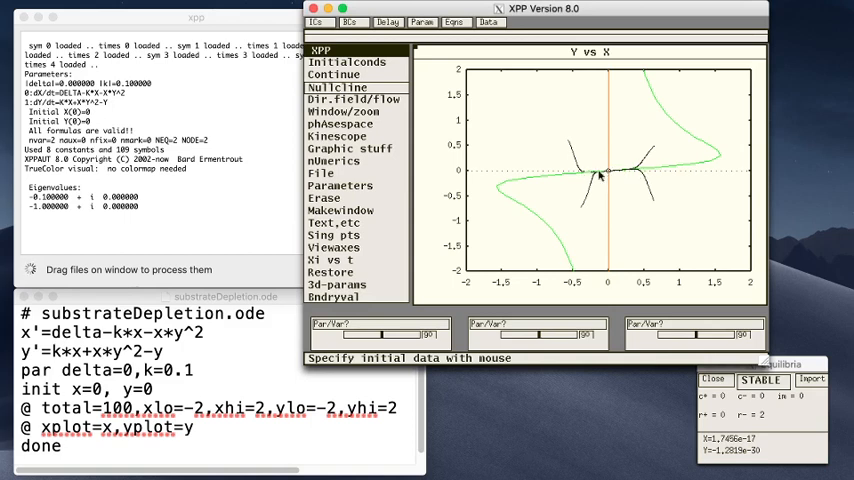
pyautogui.moveTo(627, 173)
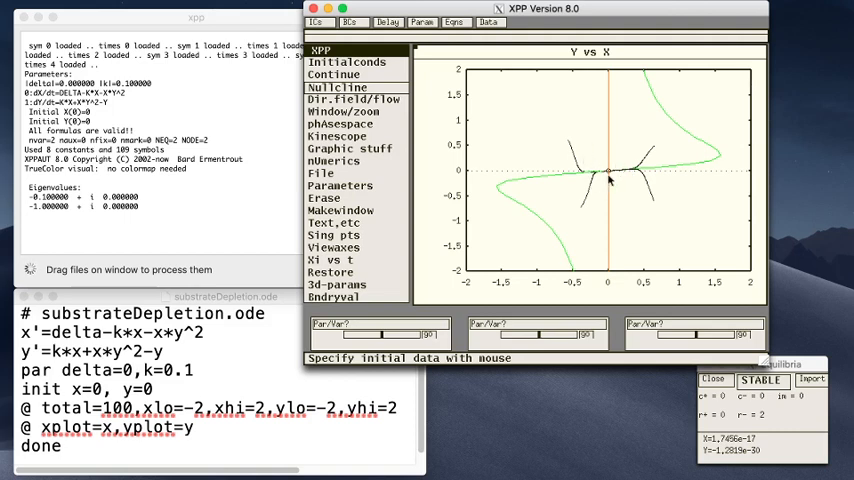
pyautogui.moveTo(513, 198)
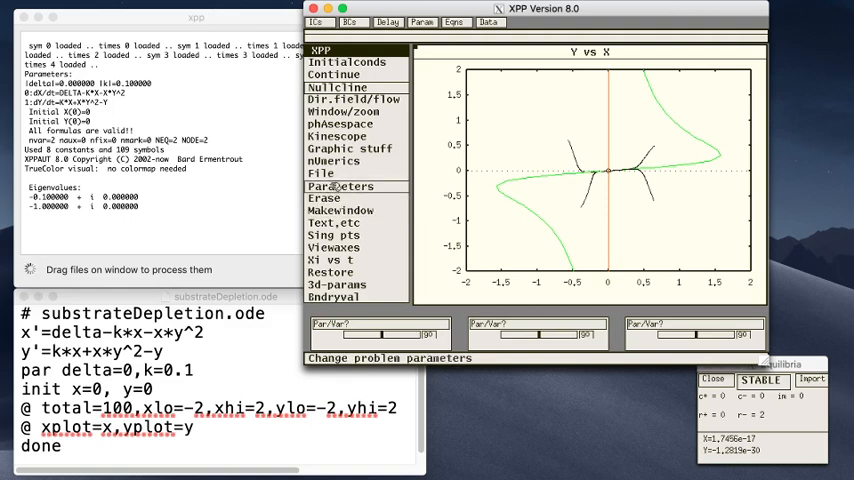
pyautogui.moveTo(354, 99)
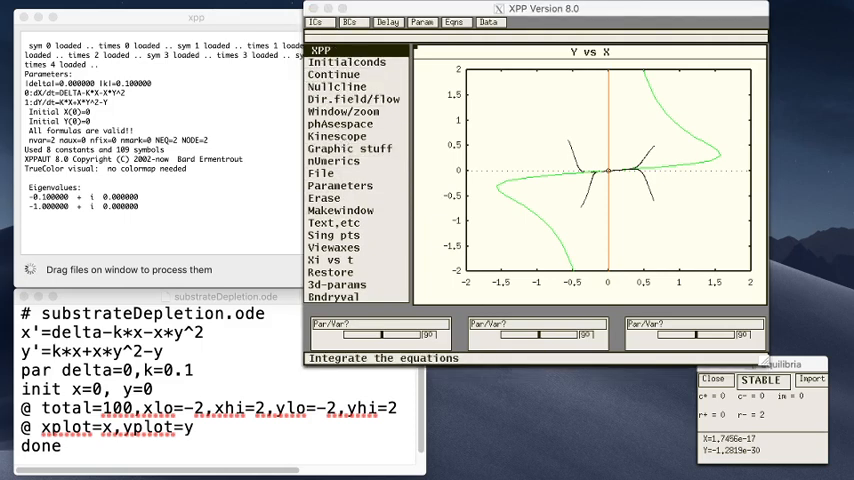
# Show the Initial Data window beside the Y vs X phase plane and equilibria window
pyautogui.click(348, 61)
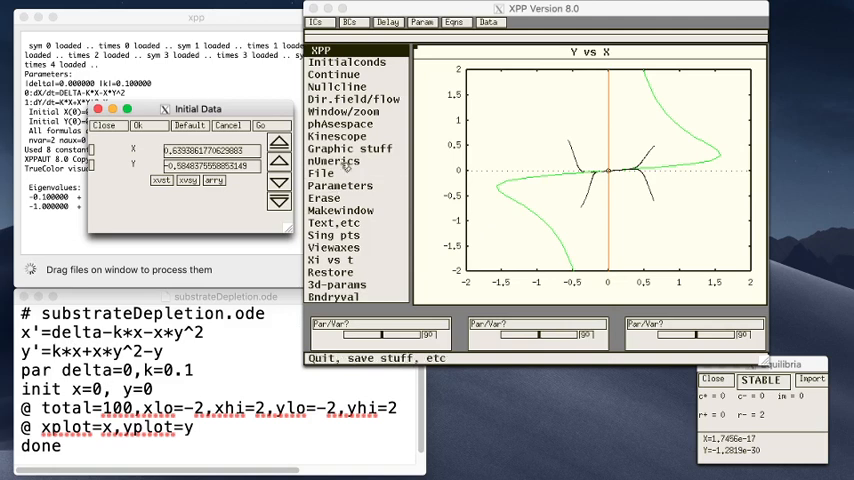
pyautogui.click(423, 20)
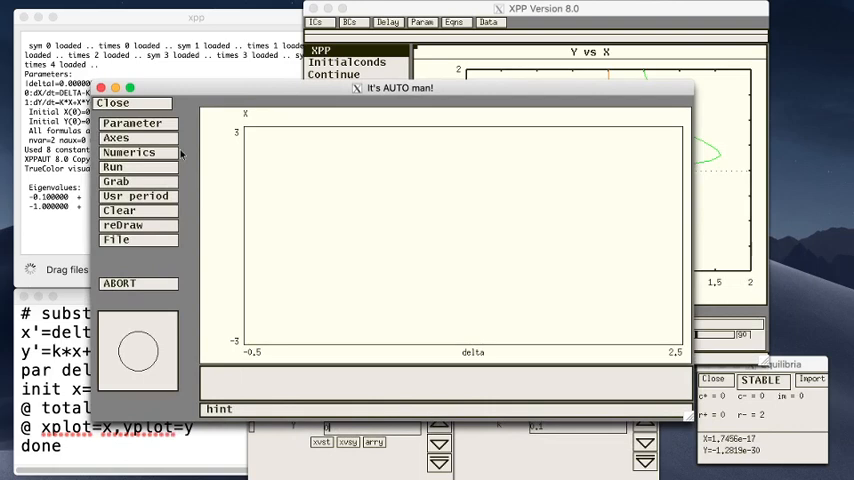
# Choose hI-lo axes: max/min of x versus delta, −0.5 to 2.5 by −3 to 3
pyautogui.click(135, 124)
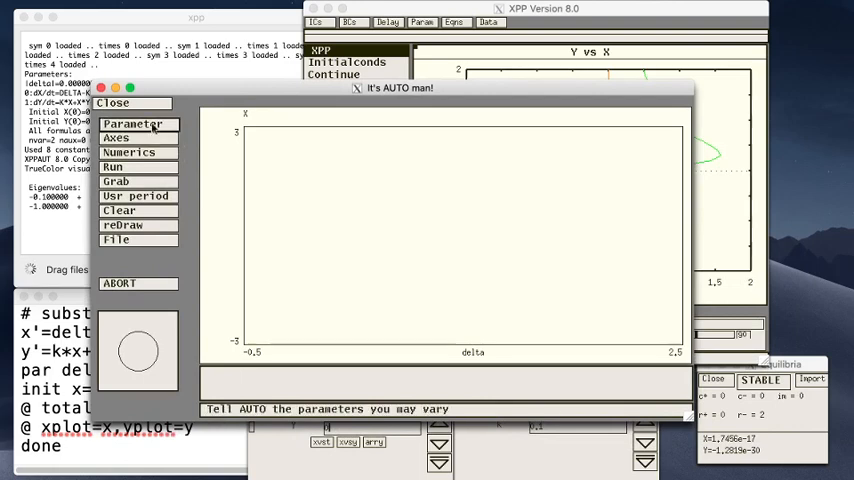
pyautogui.click(131, 152)
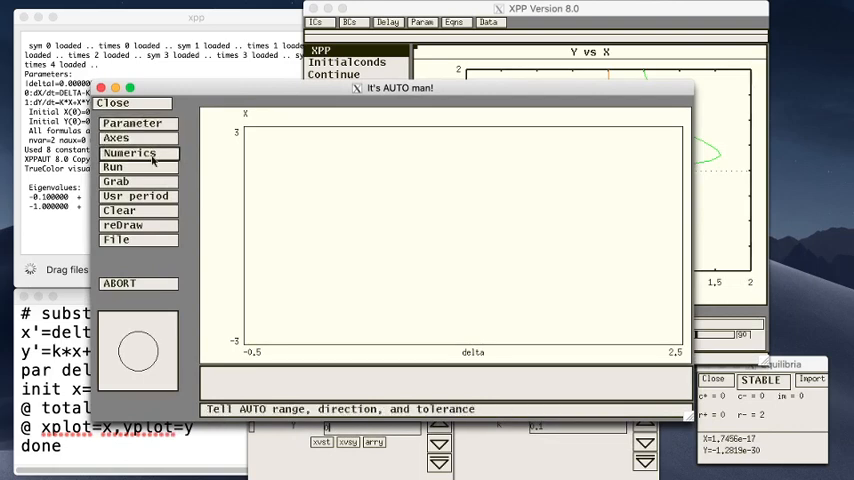
pyautogui.click(133, 122)
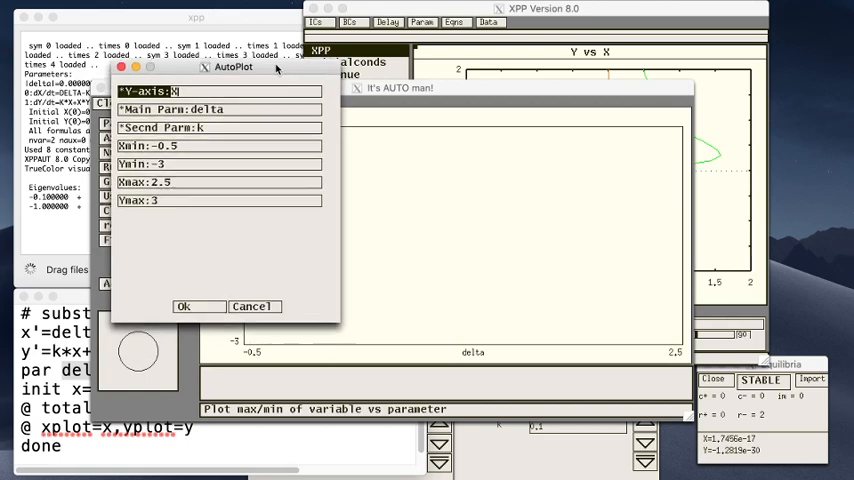
pyautogui.moveTo(258, 106)
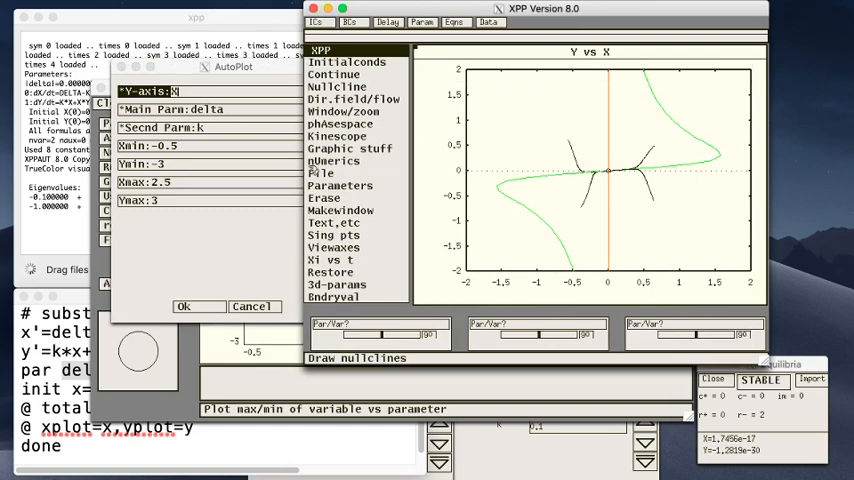
pyautogui.moveTo(290, 332)
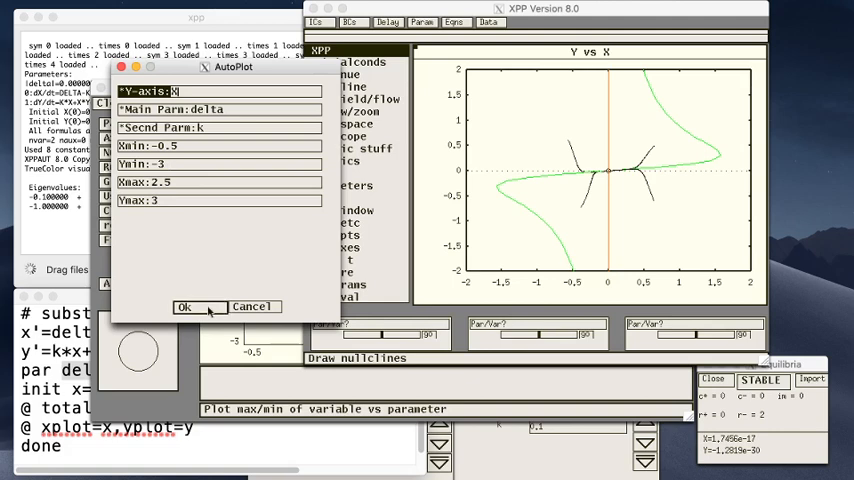
# Accept the plot settings and edit the continuation step size Ds to 0.02
pyautogui.click(184, 307)
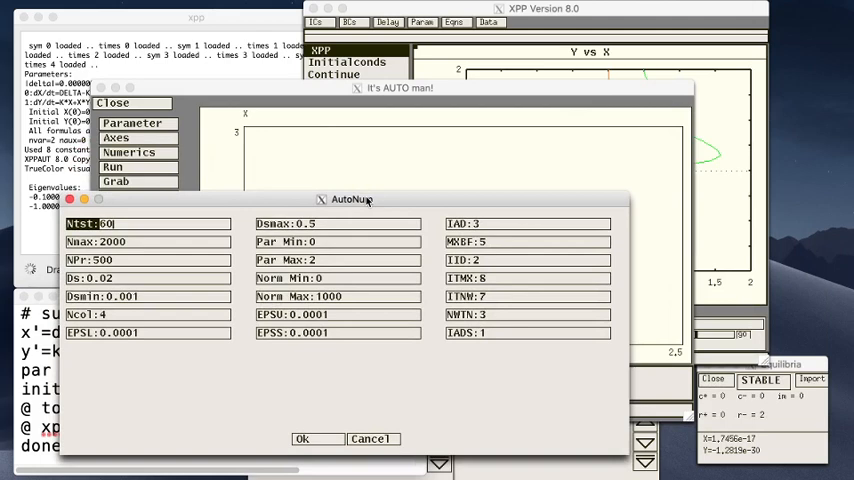
pyautogui.moveTo(243, 242)
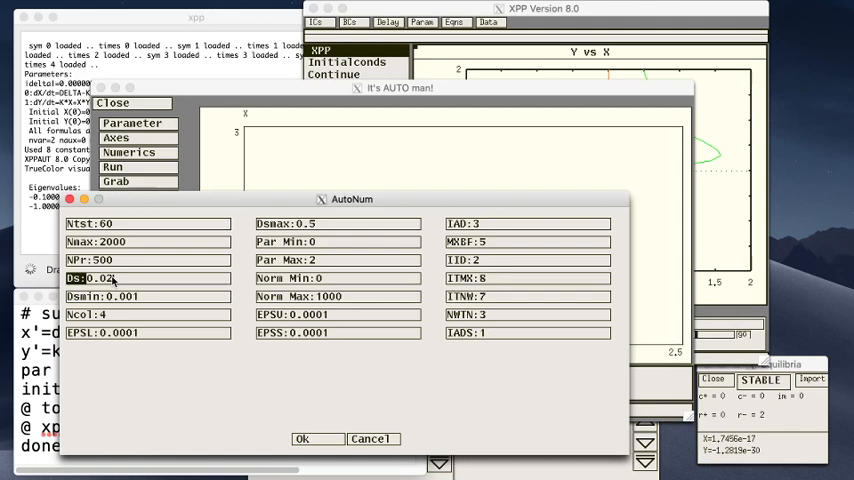
pyautogui.click(110, 278)
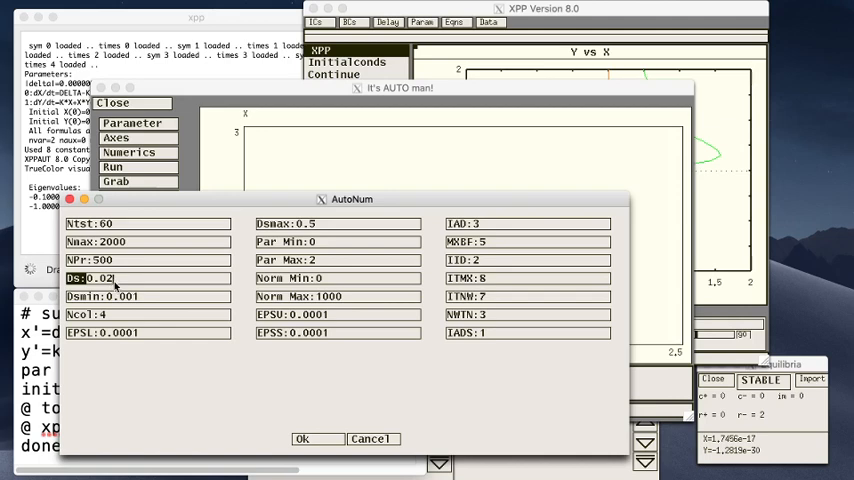
pyautogui.click(111, 296)
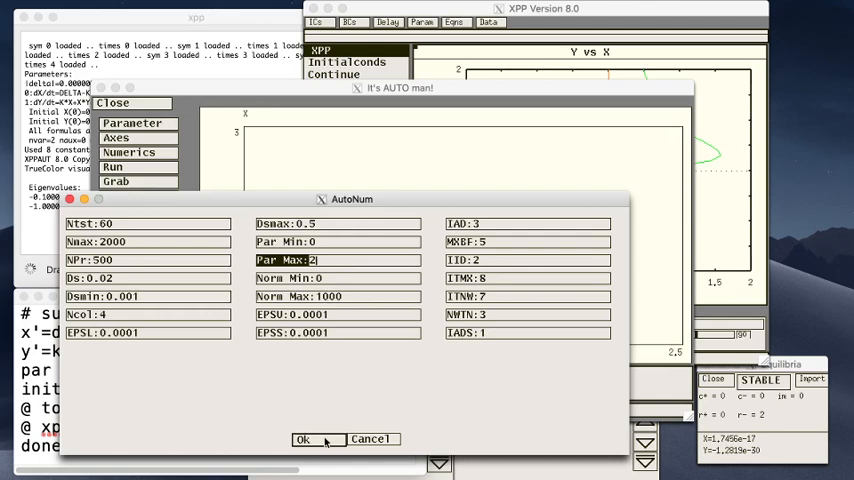
# Accept numerics and run steady-state continuation in delta, revealing two Hopf points
pyautogui.click(299, 439)
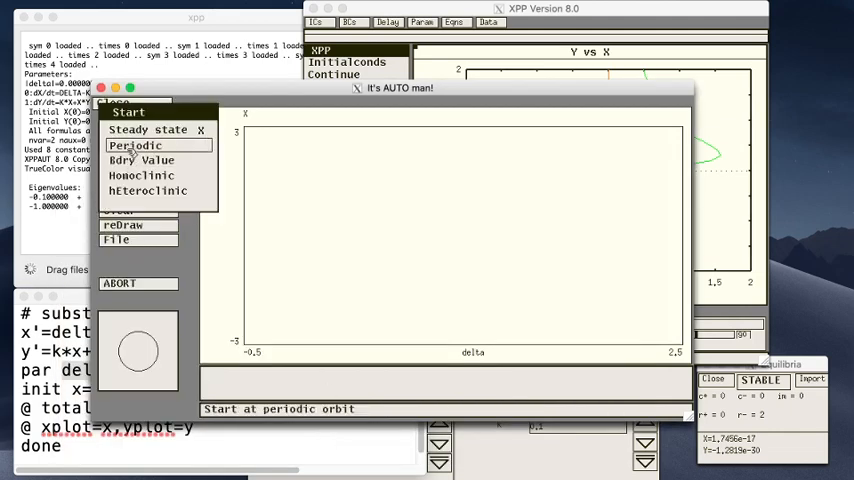
pyautogui.click(135, 145)
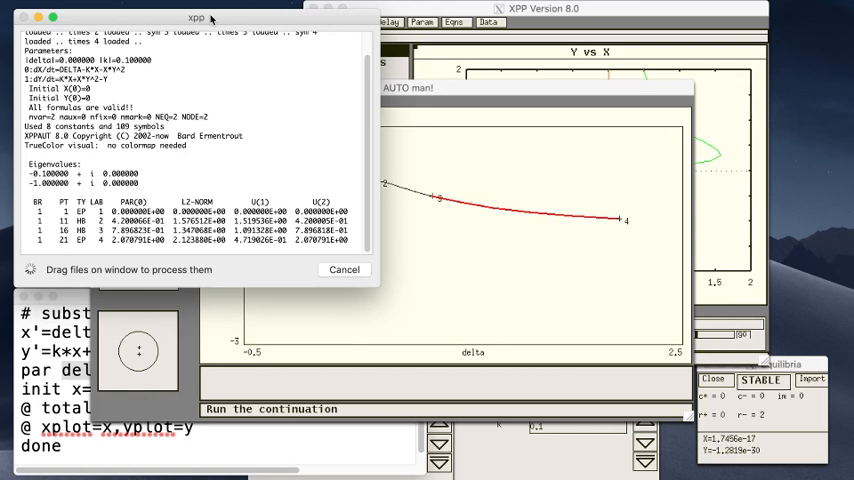
pyautogui.moveTo(288, 165)
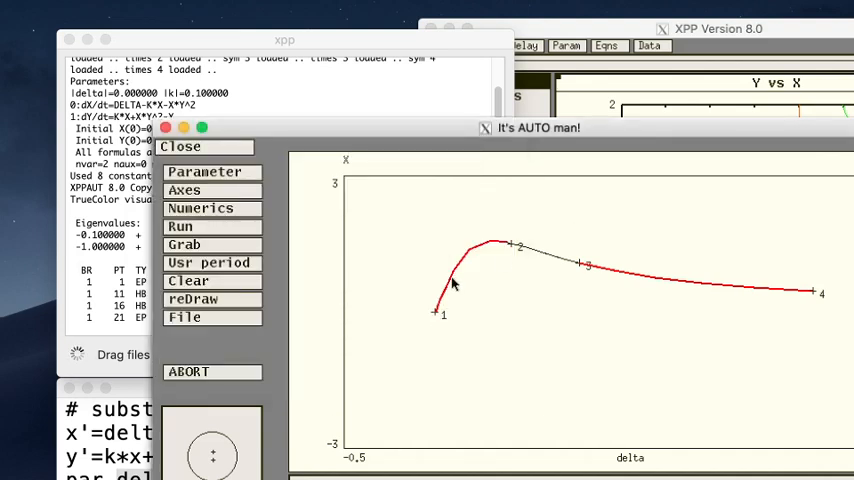
pyautogui.moveTo(440, 308)
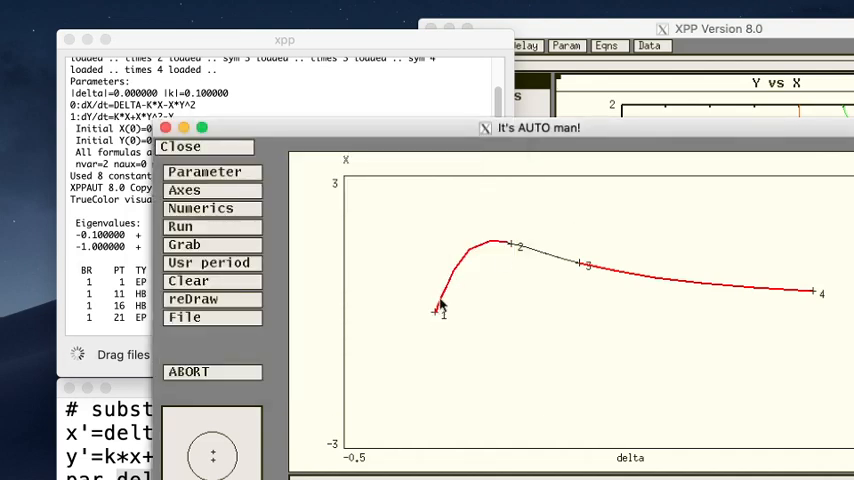
pyautogui.moveTo(455, 277)
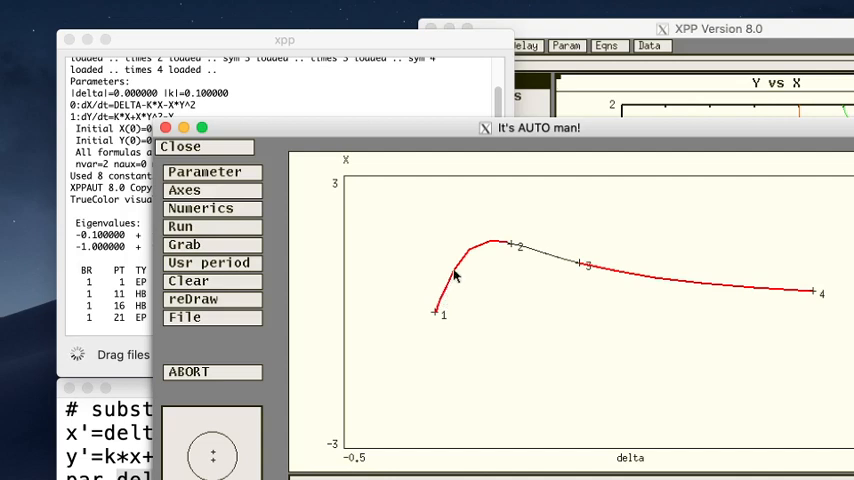
pyautogui.moveTo(490, 250)
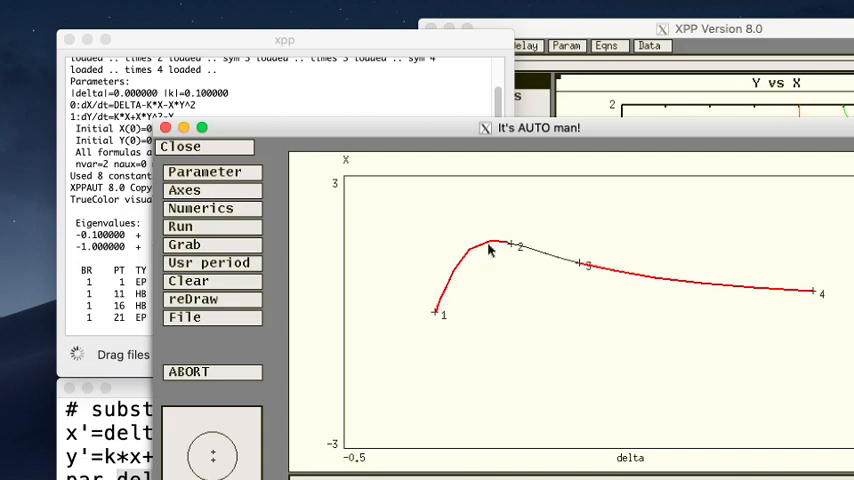
pyautogui.moveTo(503, 248)
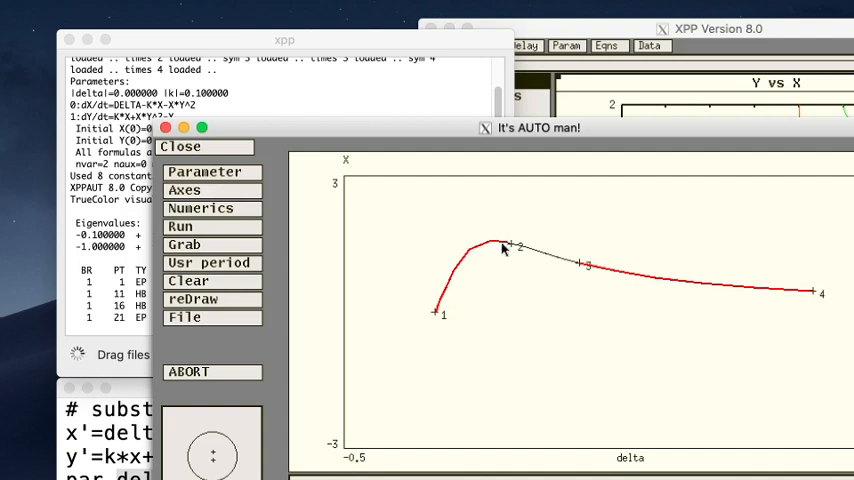
pyautogui.moveTo(492, 267)
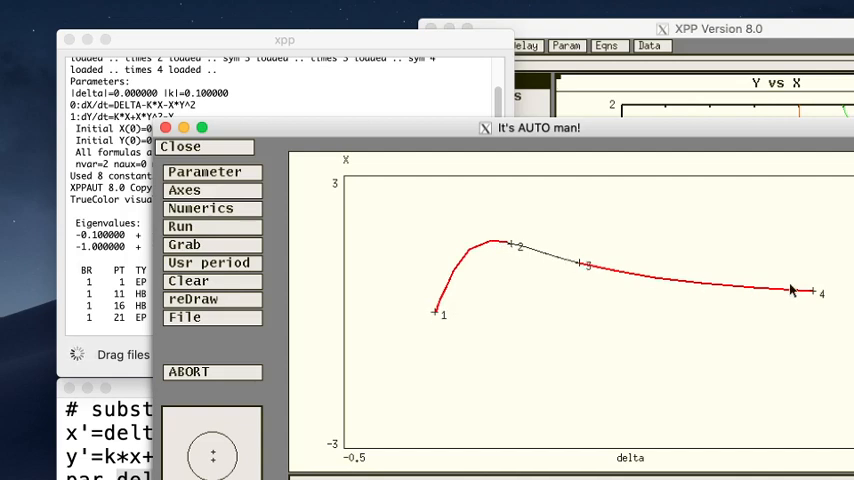
pyautogui.moveTo(108, 286)
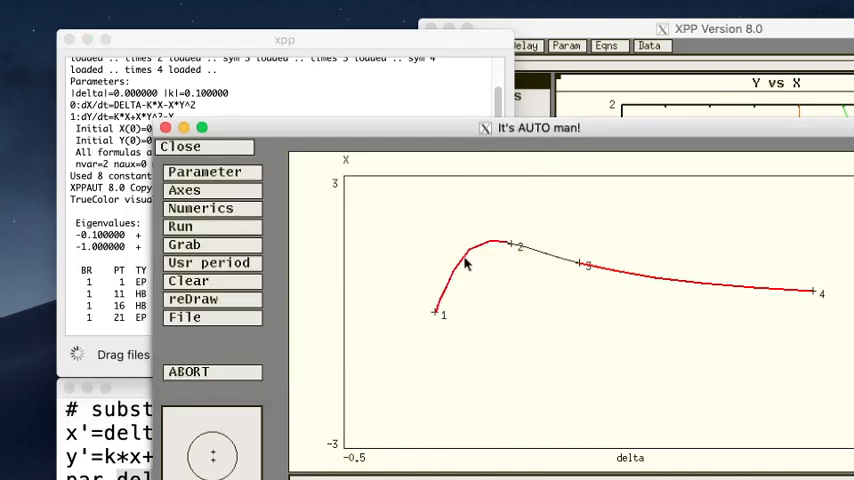
pyautogui.moveTo(420, 293)
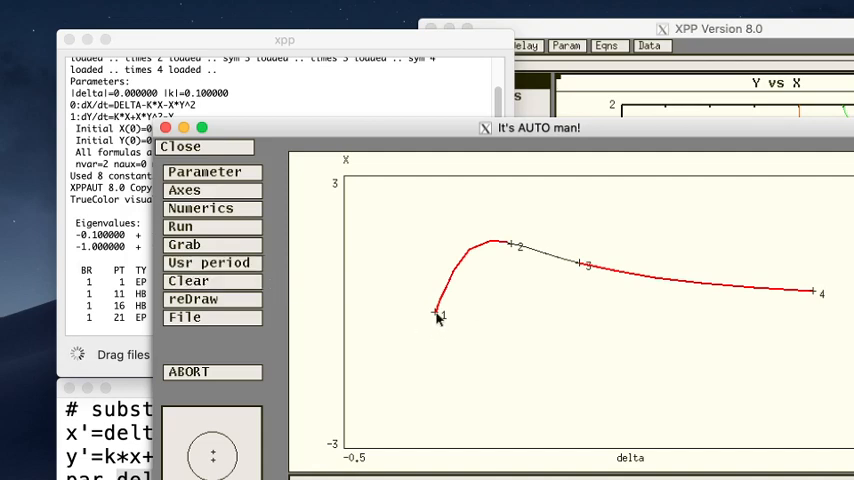
pyautogui.moveTo(728, 15)
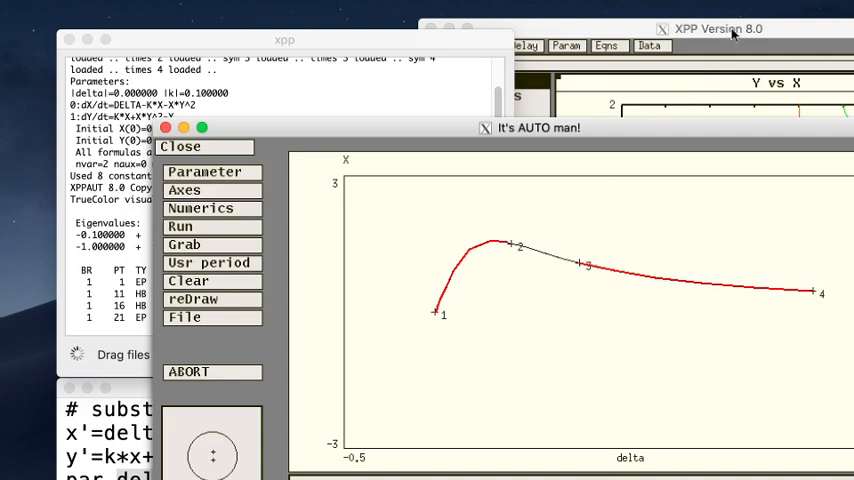
pyautogui.moveTo(363, 309)
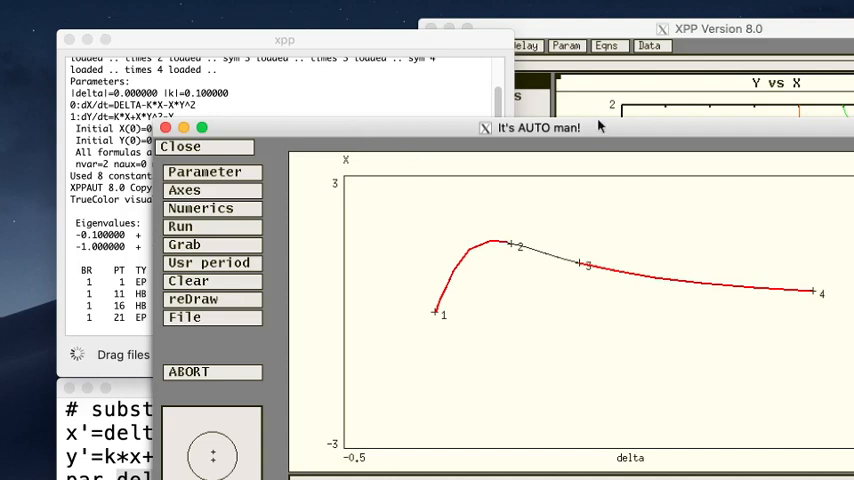
pyautogui.moveTo(600, 127)
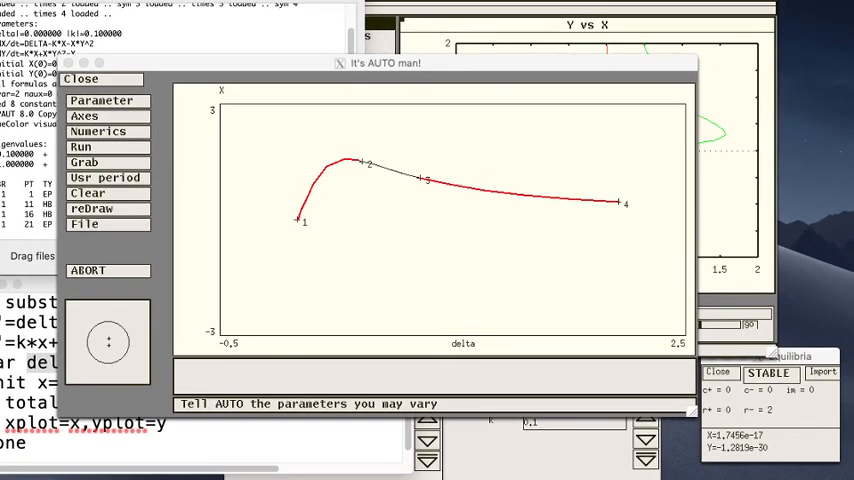
pyautogui.moveTo(493, 389)
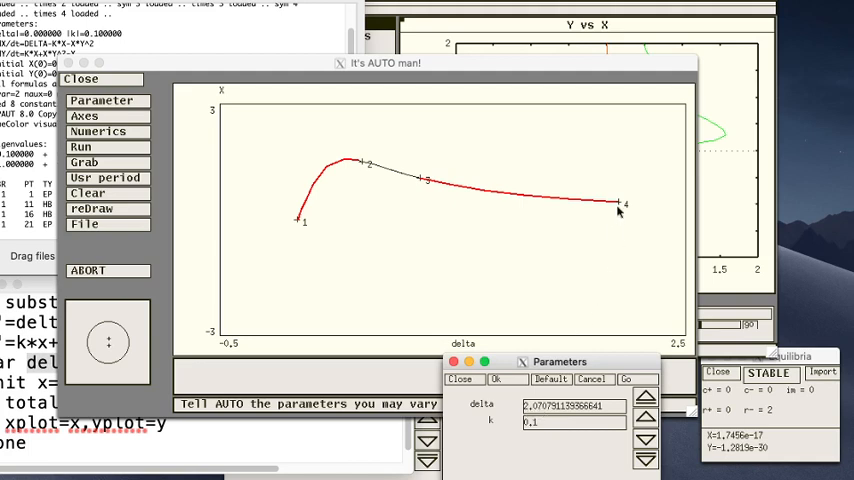
pyautogui.moveTo(610, 210)
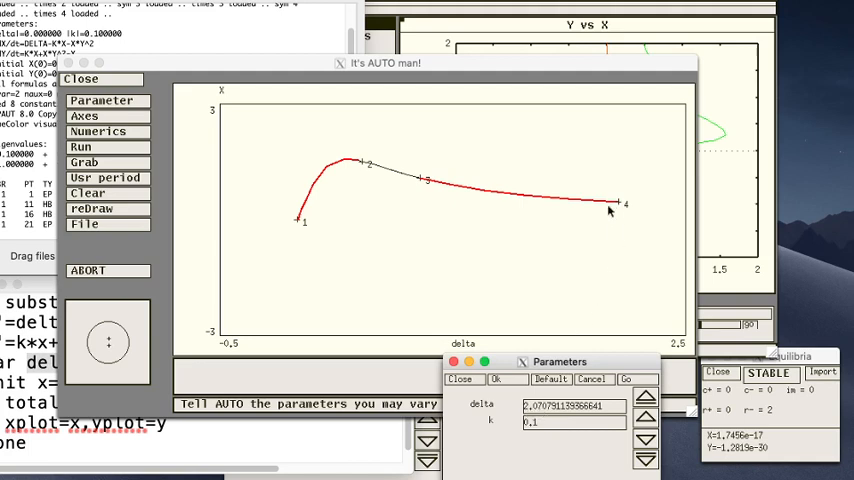
pyautogui.moveTo(540, 248)
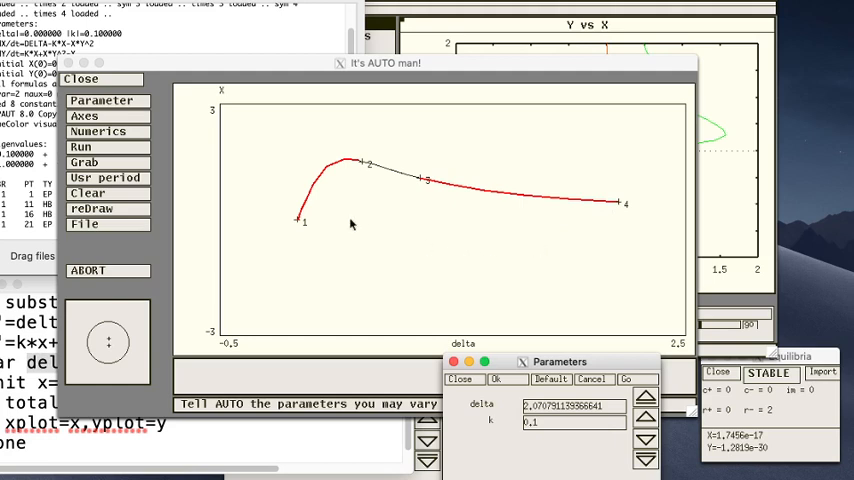
pyautogui.moveTo(297, 221)
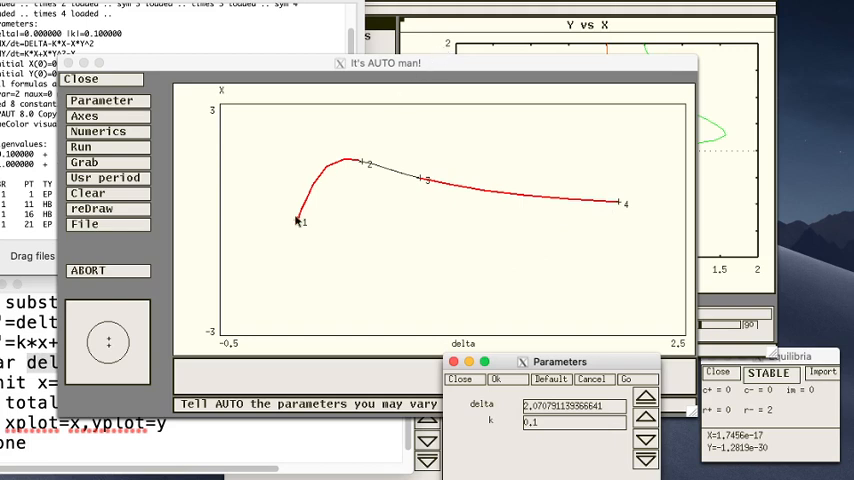
# Close Parameters and grab branch point 1 (delta 0, k 0.1, X 0)
pyautogui.click(462, 379)
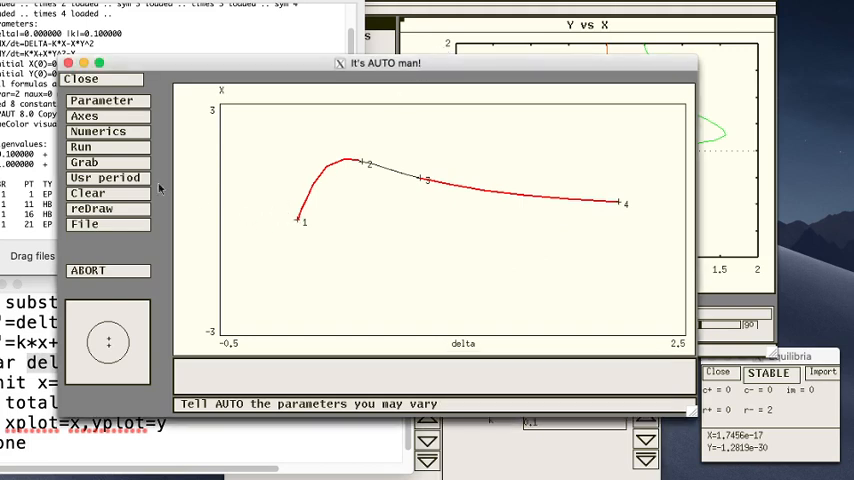
pyautogui.click(108, 162)
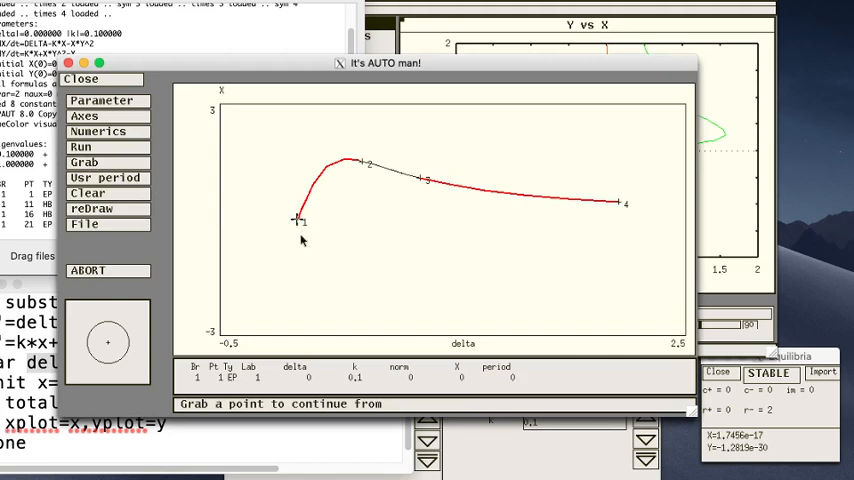
pyautogui.click(364, 162)
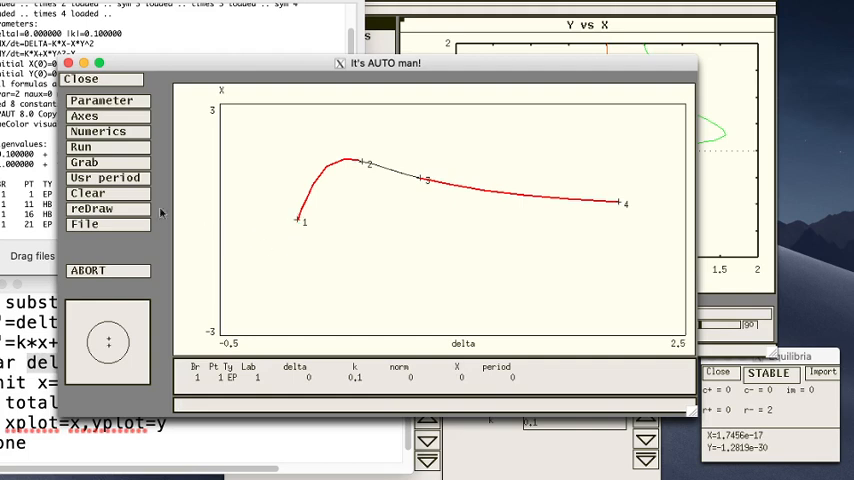
# Reset the diagram to delete all points and clear the old curves, leaving empty axes
pyautogui.click(90, 224)
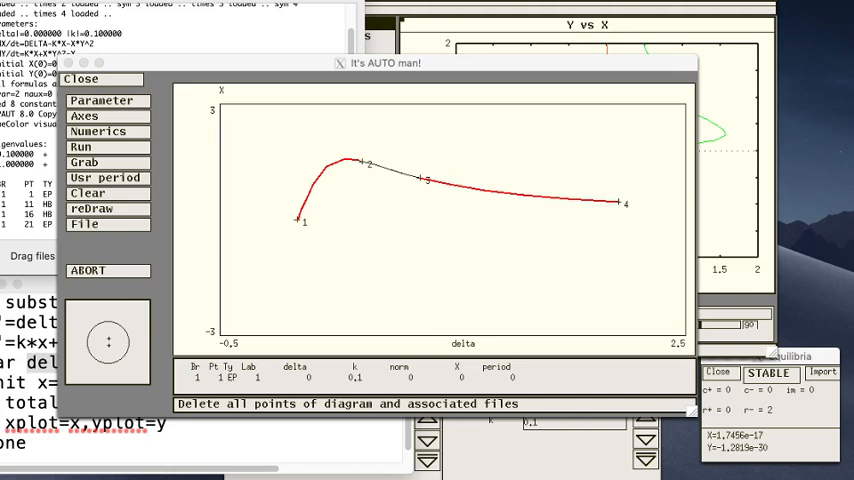
pyautogui.click(108, 193)
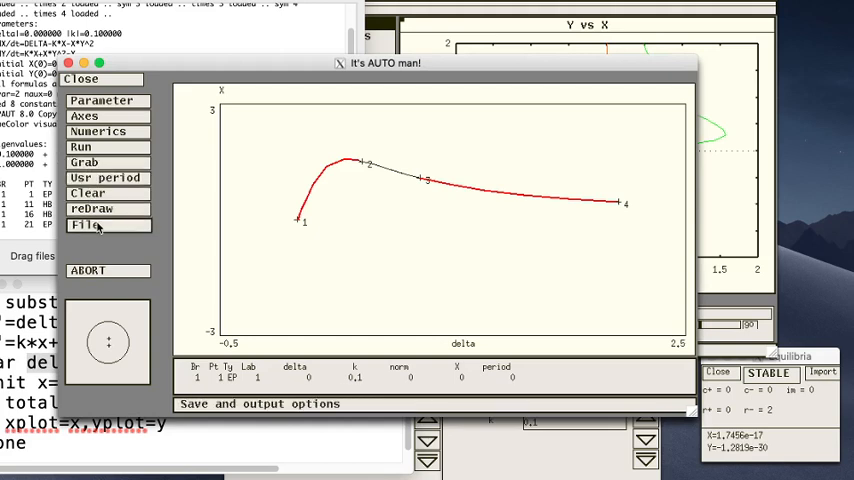
pyautogui.click(108, 193)
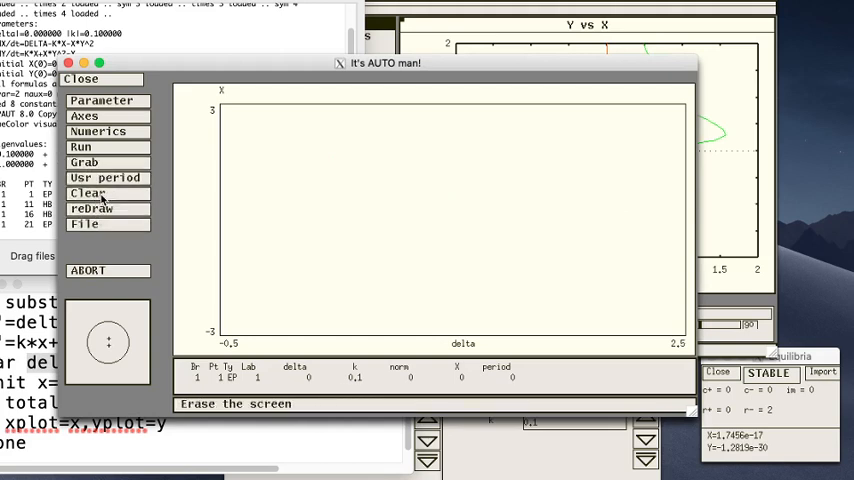
pyautogui.click(89, 162)
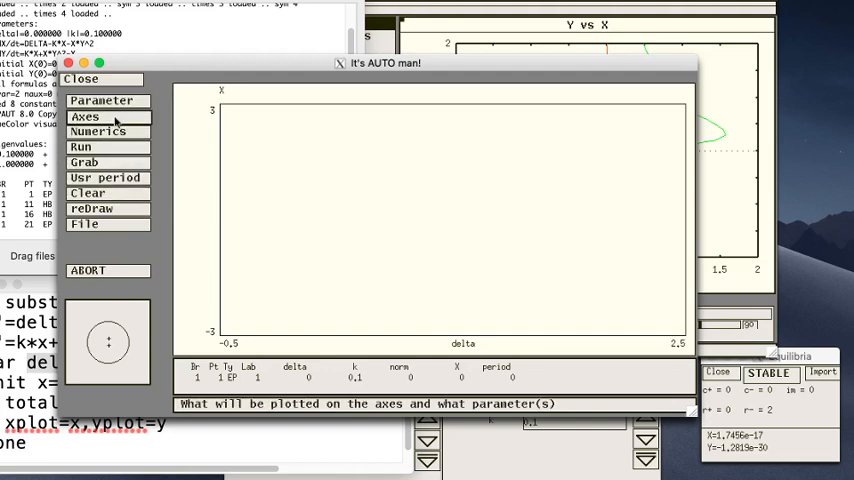
# Lower AUTO's maximum step Dsmax from 0.5 to 0.1 in the AutoNum settings
pyautogui.click(85, 116)
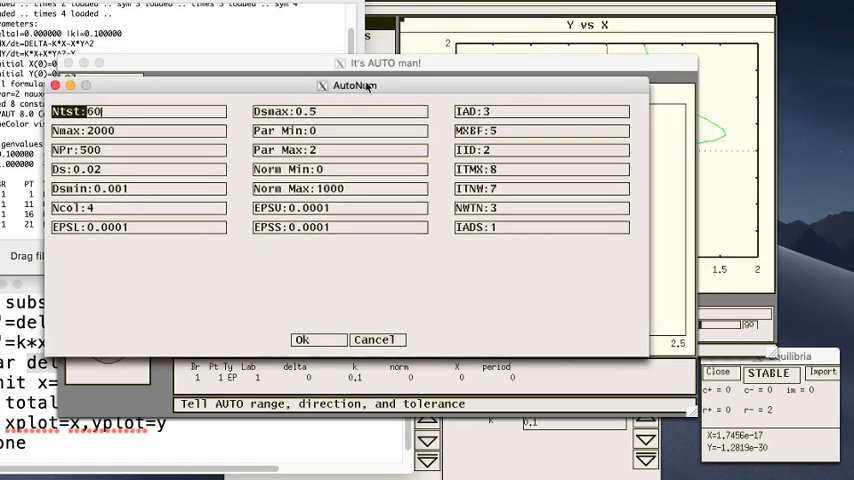
pyautogui.click(340, 111)
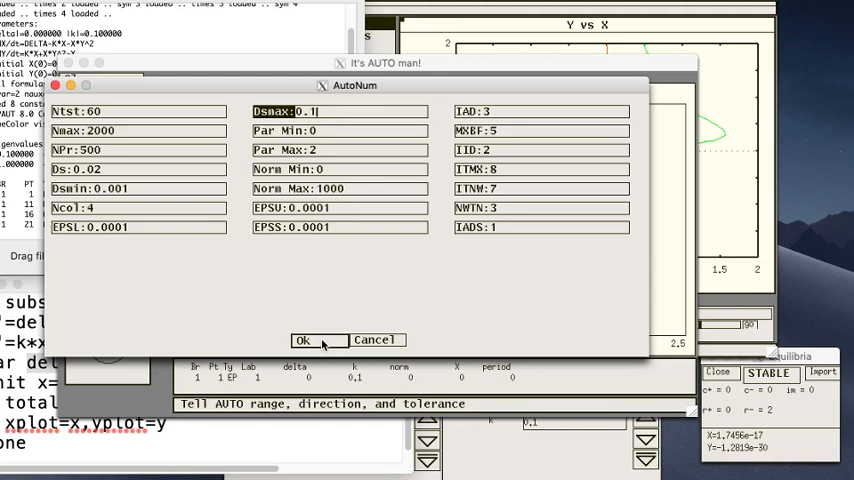
pyautogui.click(309, 340)
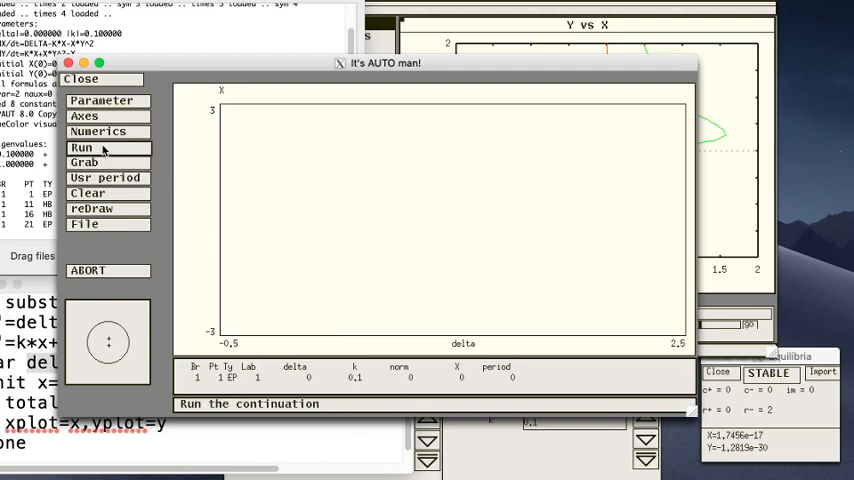
# Rerun the steady-state continuation, redrawing the equilibrium branch through Hopf points 2 and 3
pyautogui.click(104, 148)
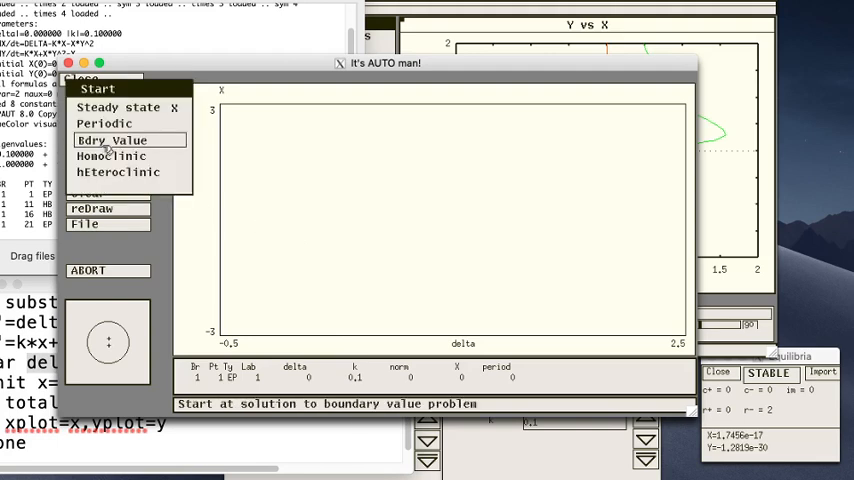
pyautogui.click(117, 139)
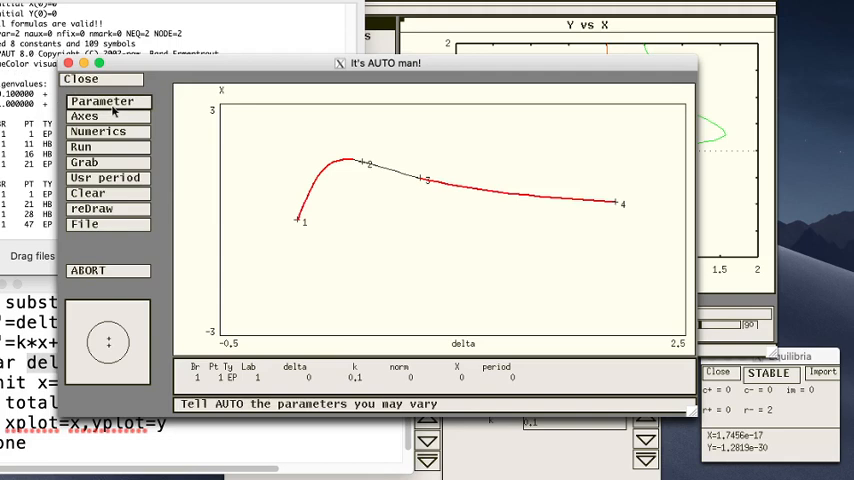
pyautogui.click(84, 119)
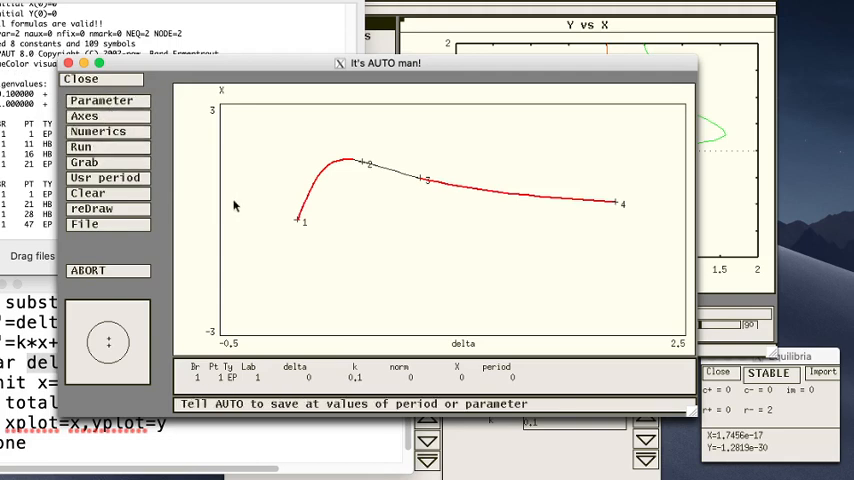
pyautogui.moveTo(350, 165)
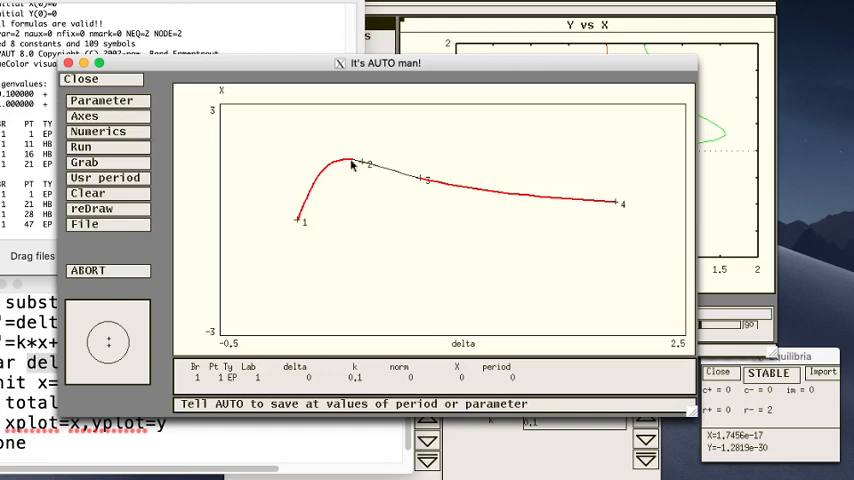
pyautogui.moveTo(342, 177)
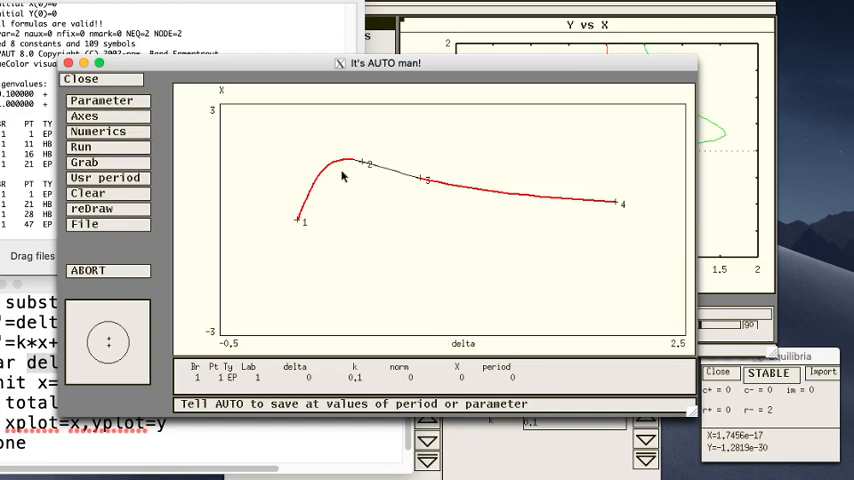
pyautogui.moveTo(299, 205)
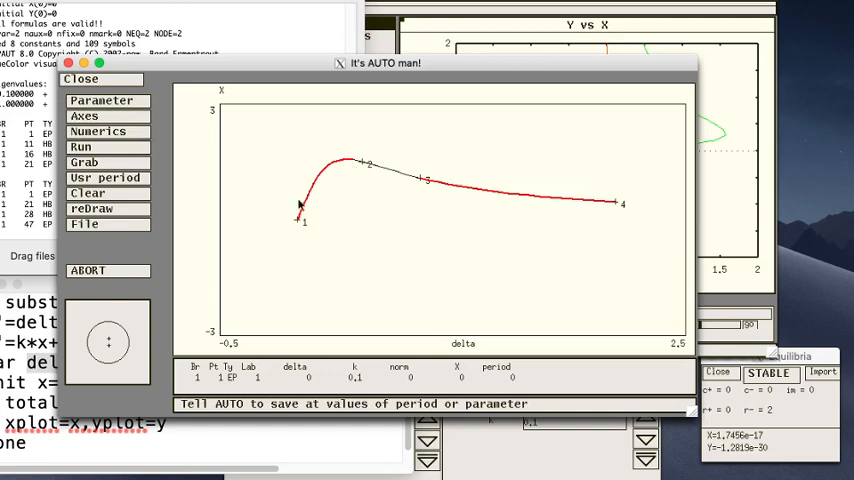
pyautogui.click(83, 163)
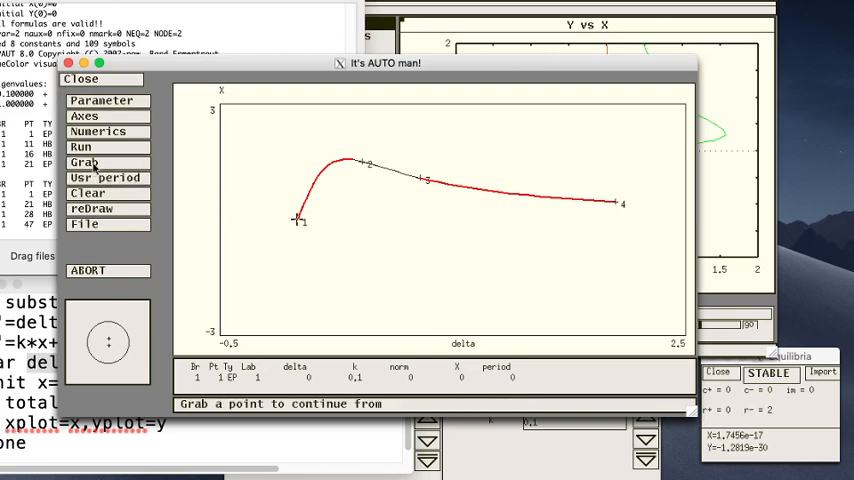
# Continue periodic orbits from Hopf point 2, adding the green loop between points 2 and 3
pyautogui.click(359, 162)
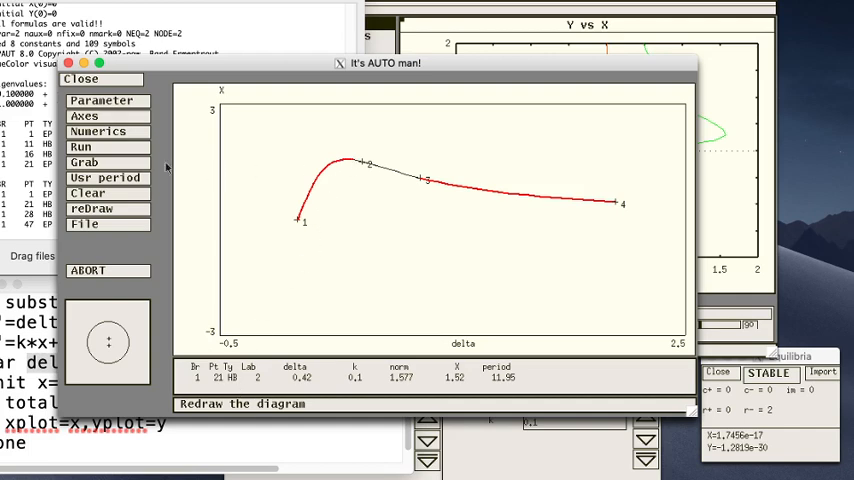
pyautogui.click(79, 146)
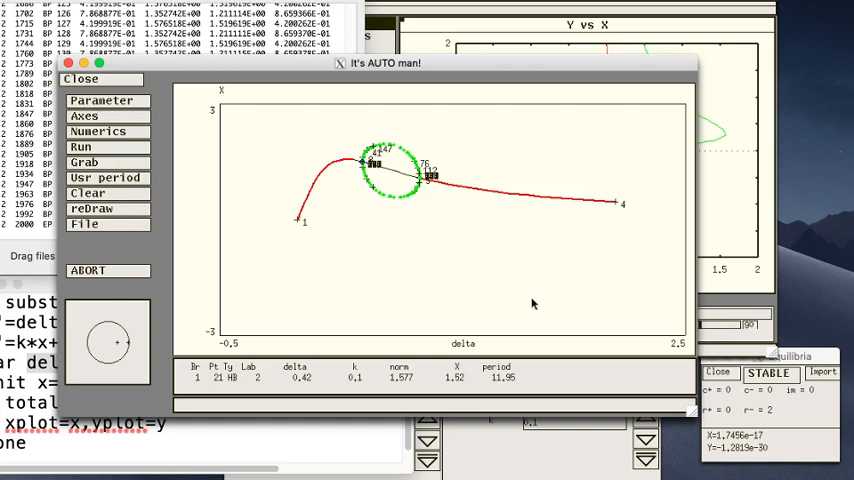
pyautogui.moveTo(605, 345)
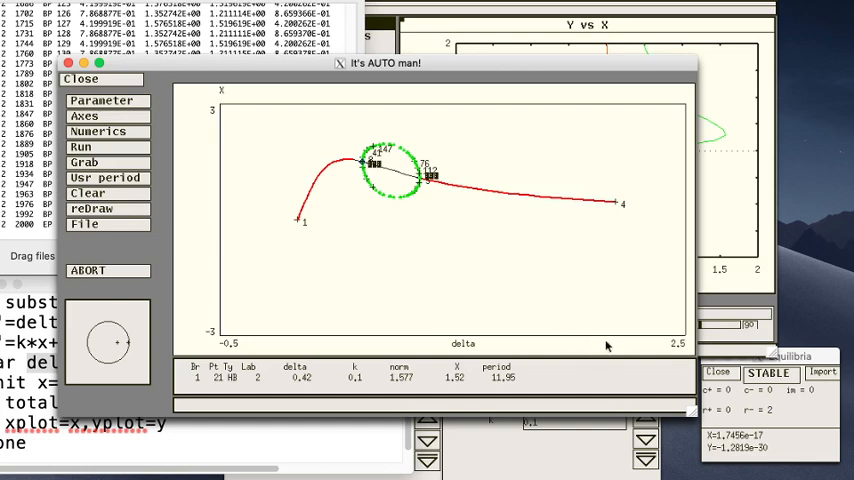